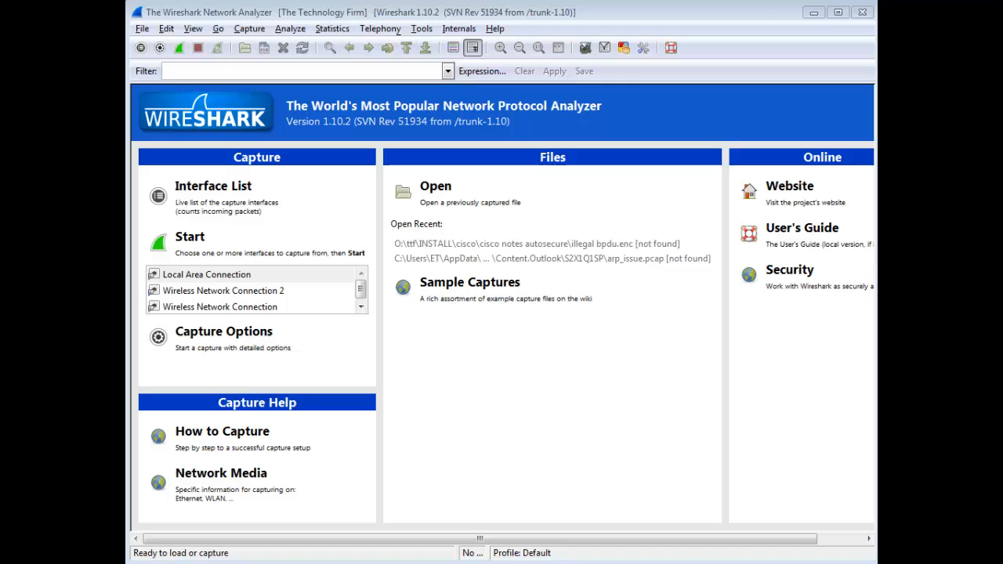
mouse_move(743, 38)
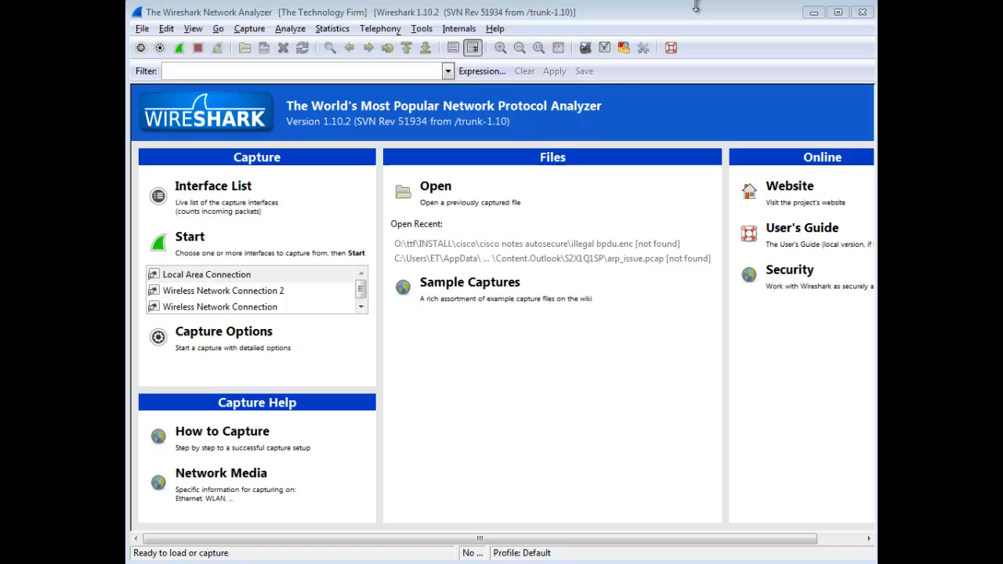
mouse_move(705, 5)
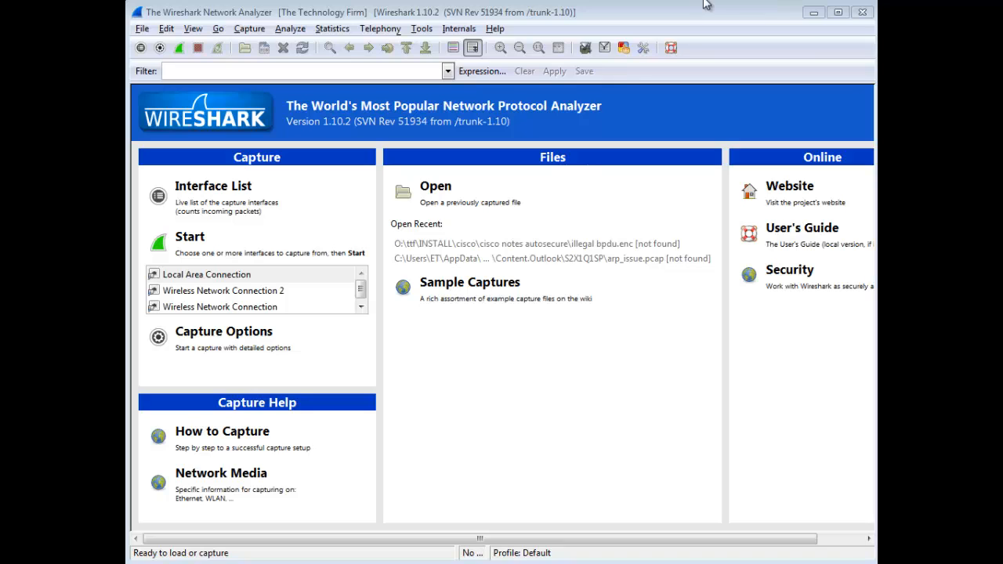
mouse_move(702, 19)
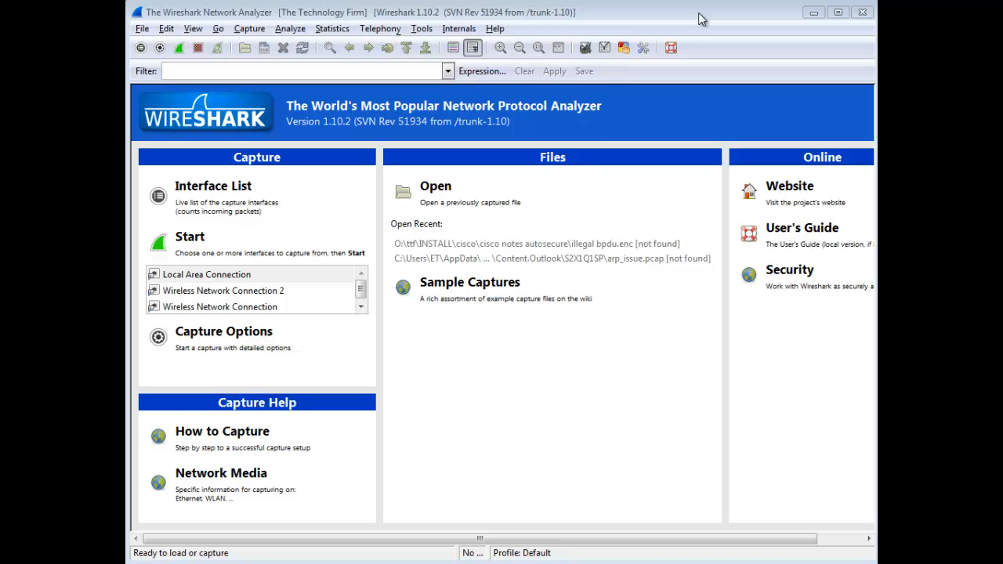
mouse_move(661, 30)
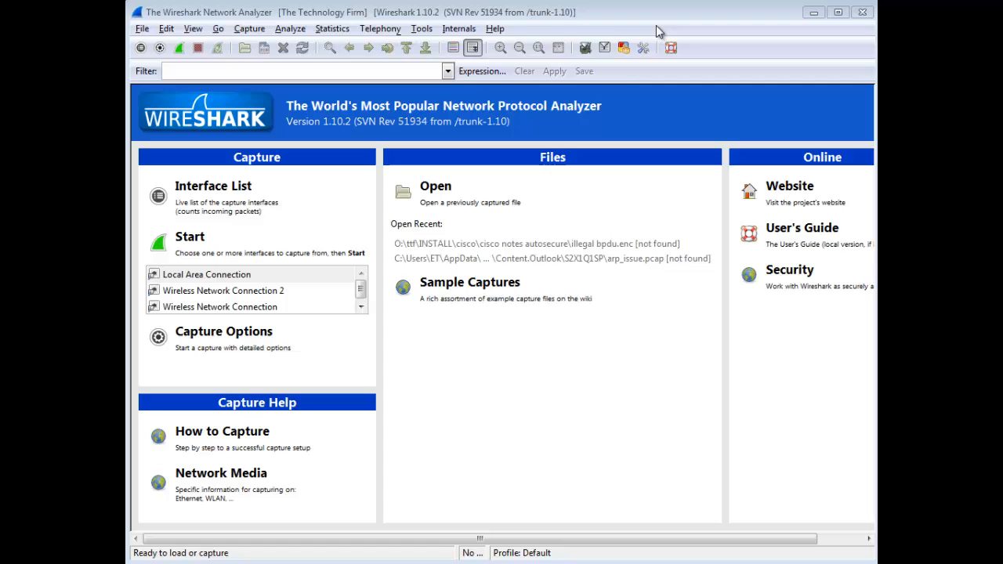
Step: Show the About Wireshark Folders list with the configuration file locations
click(492, 28)
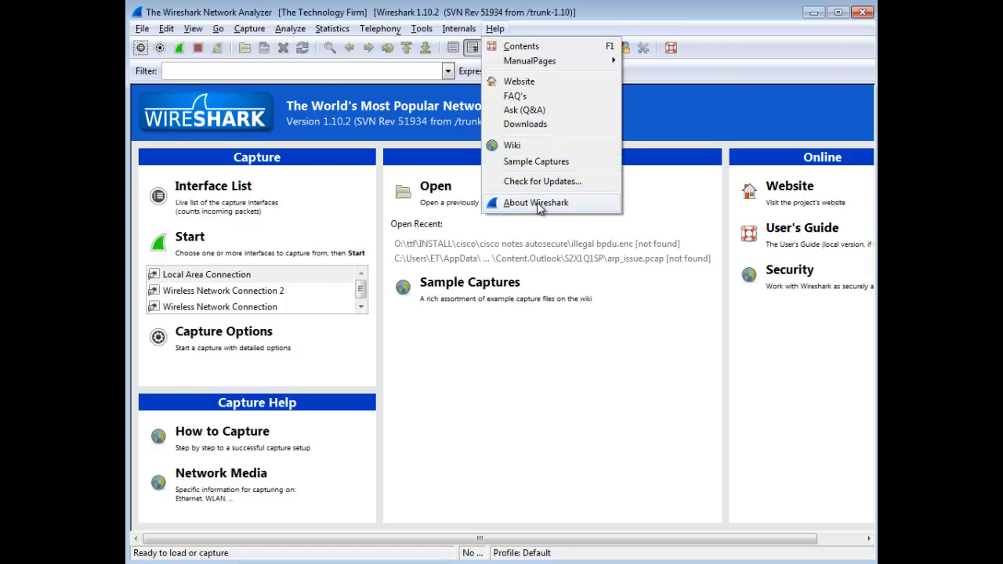
click(536, 202)
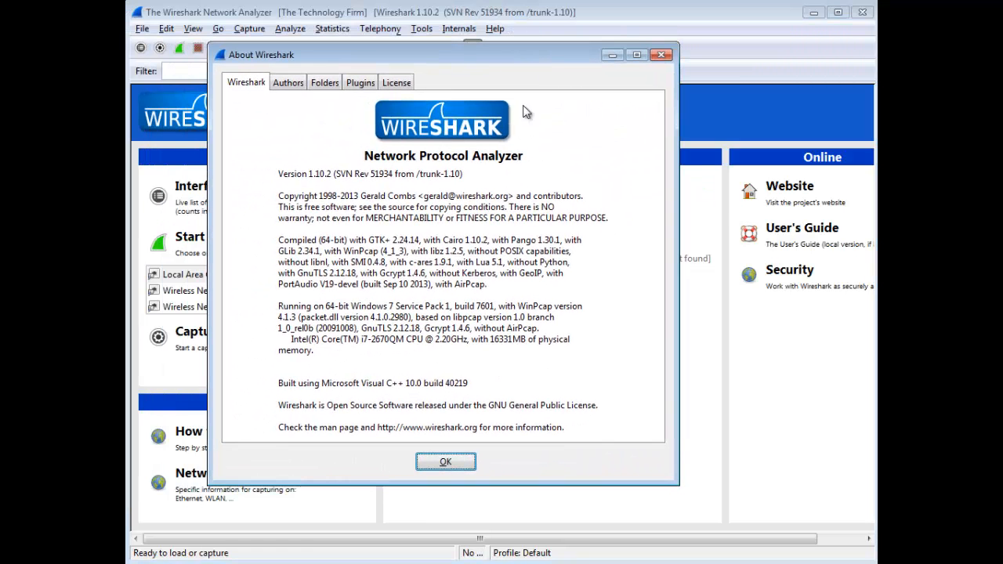
mouse_move(322, 100)
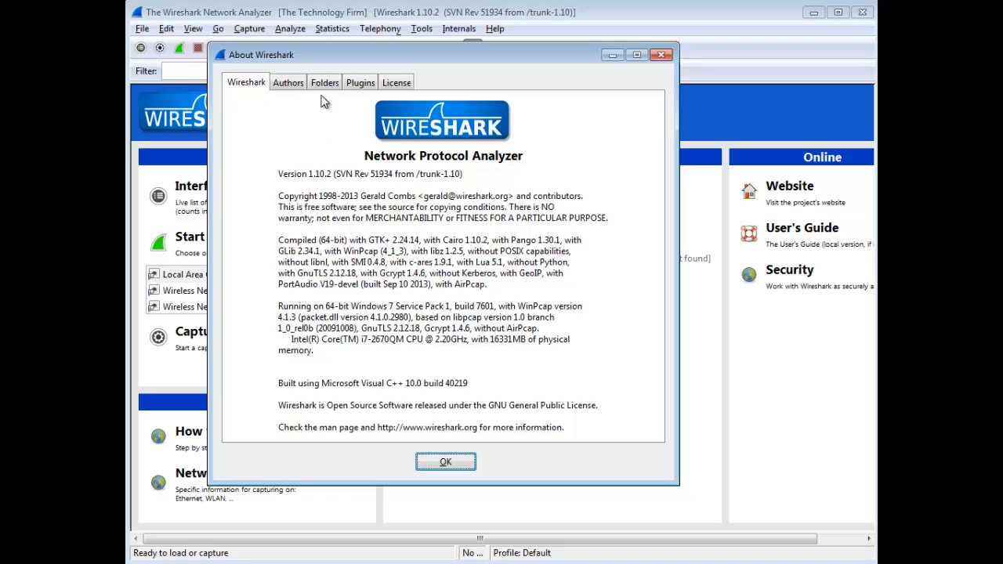
click(323, 82)
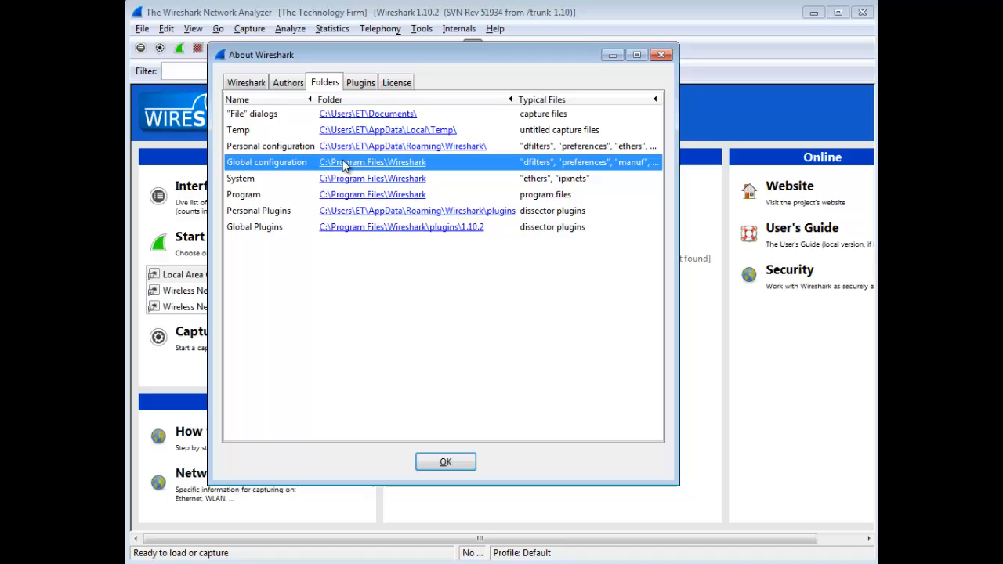
mouse_move(352, 174)
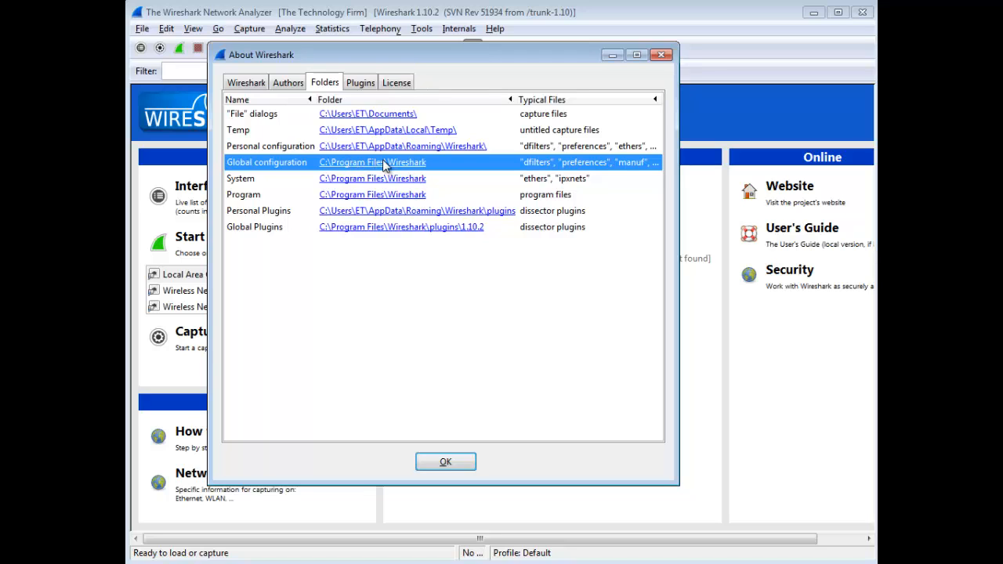
Step: Open C:\Program Files\Wireshark in Explorer and select the cfilters file
click(371, 162)
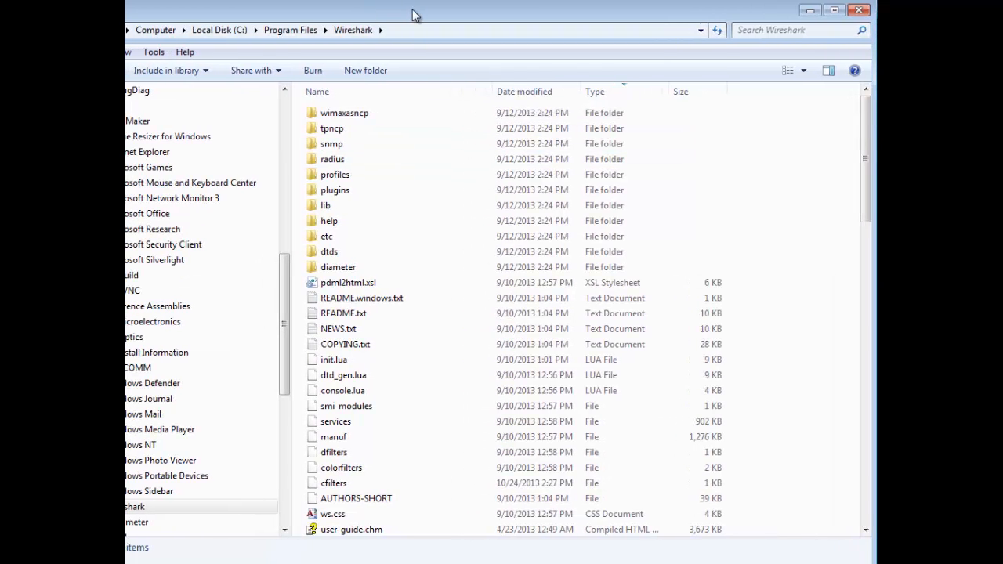
mouse_move(414, 370)
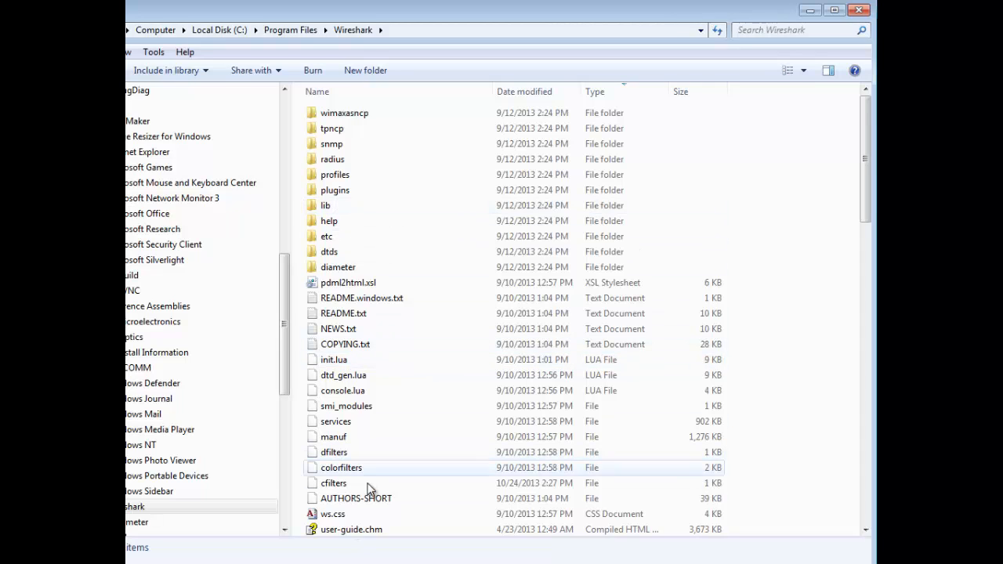
mouse_move(348, 469)
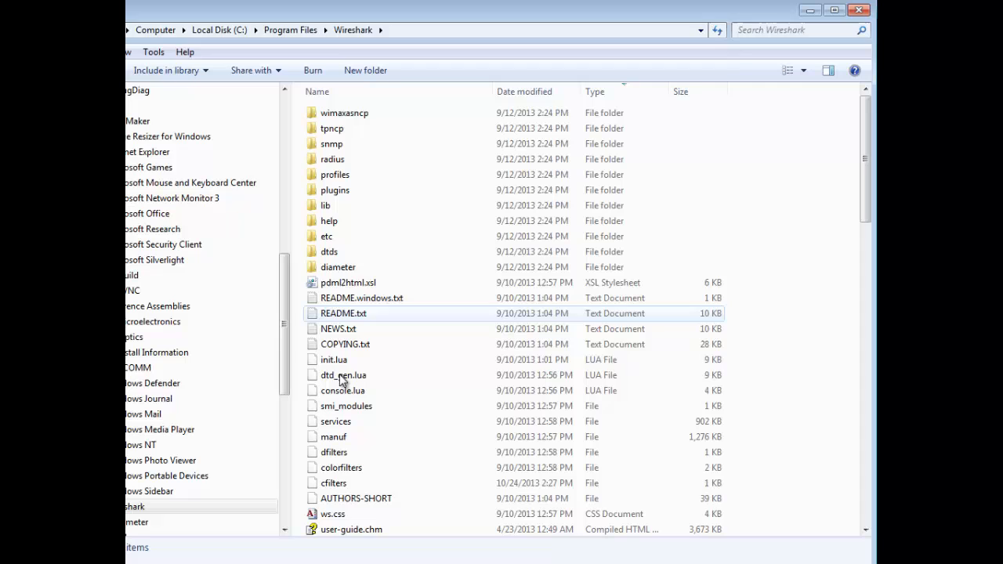
click(332, 482)
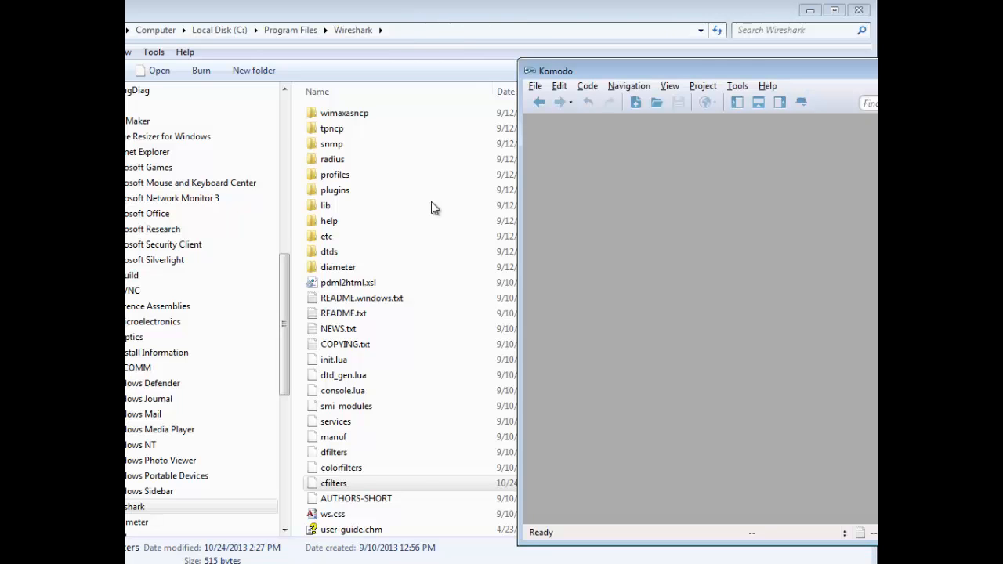
mouse_move(639, 410)
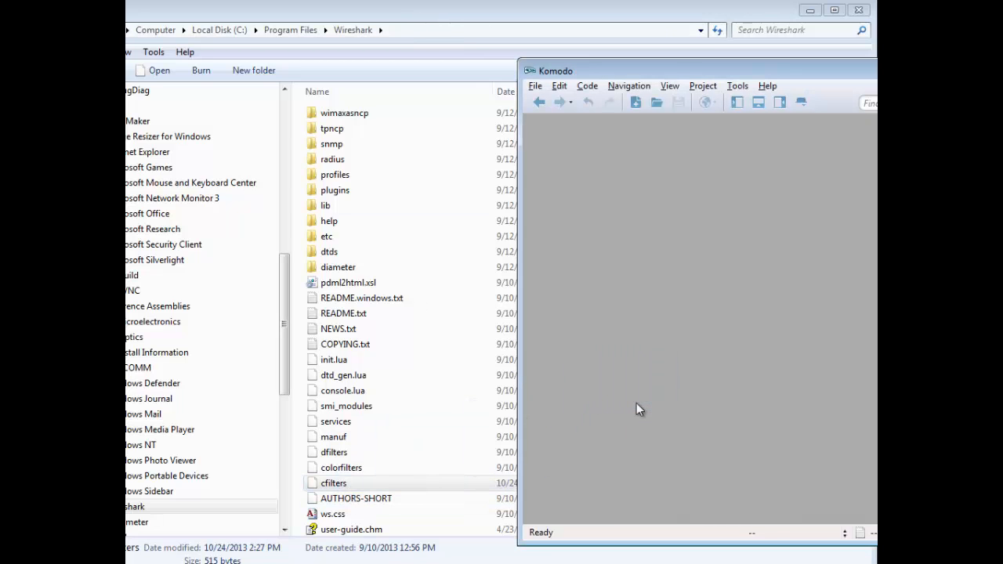
Step: Open the cfilters file in Komodo Edit to view the predefined capture filters
double_click(332, 482)
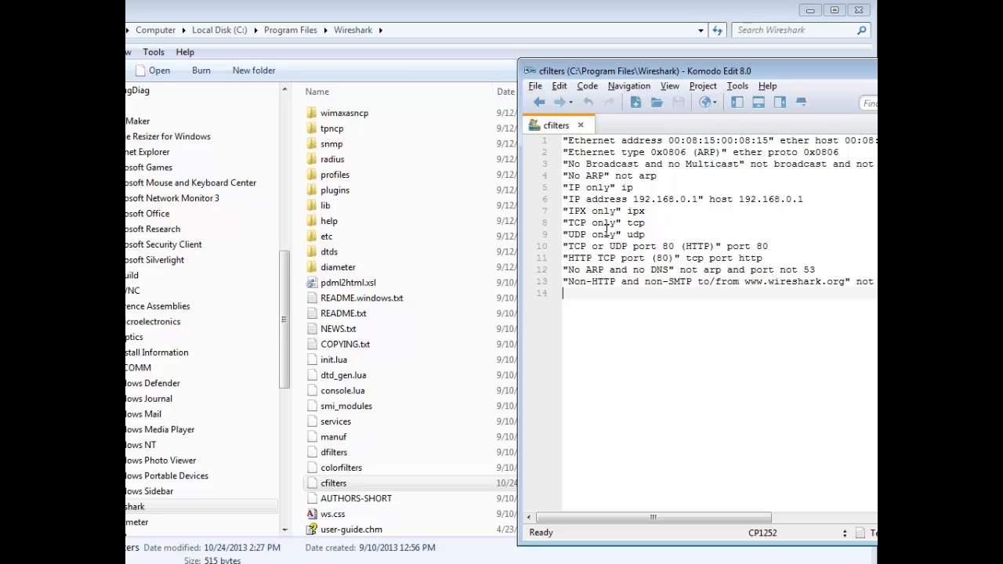
mouse_move(594, 323)
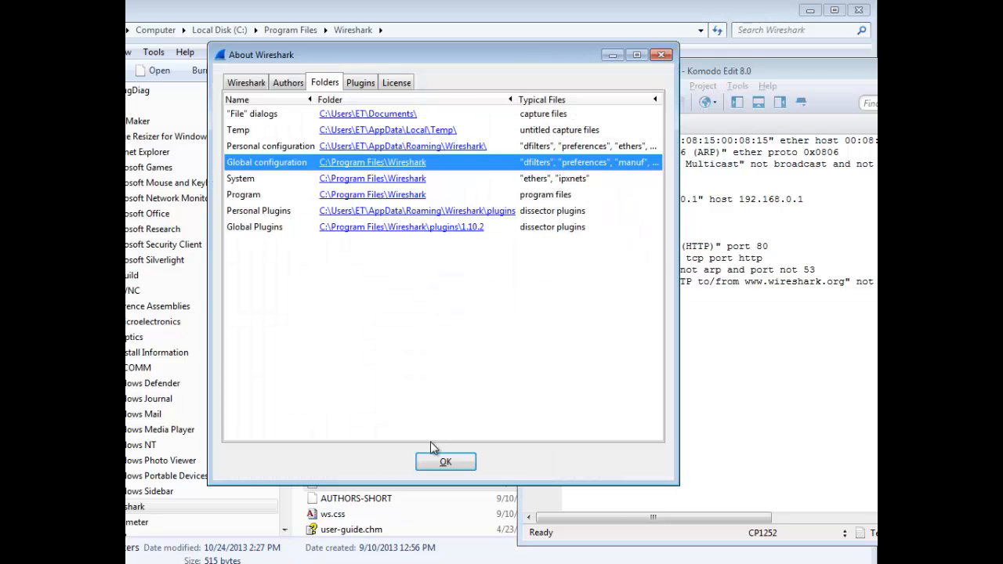
Step: Review Wireshark's built-in Capture Filters list matching the cfilters entries
click(445, 461)
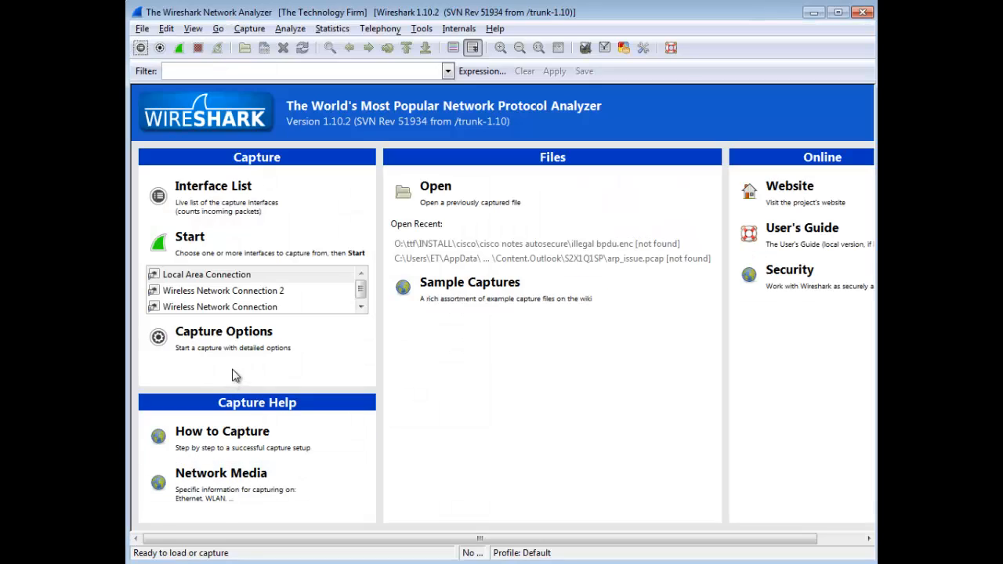
click(247, 29)
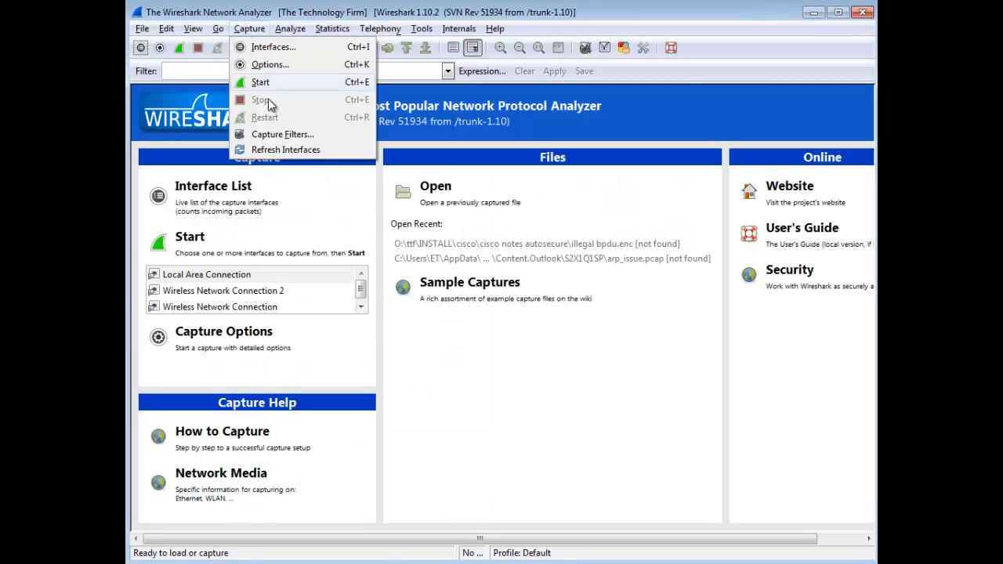
click(282, 133)
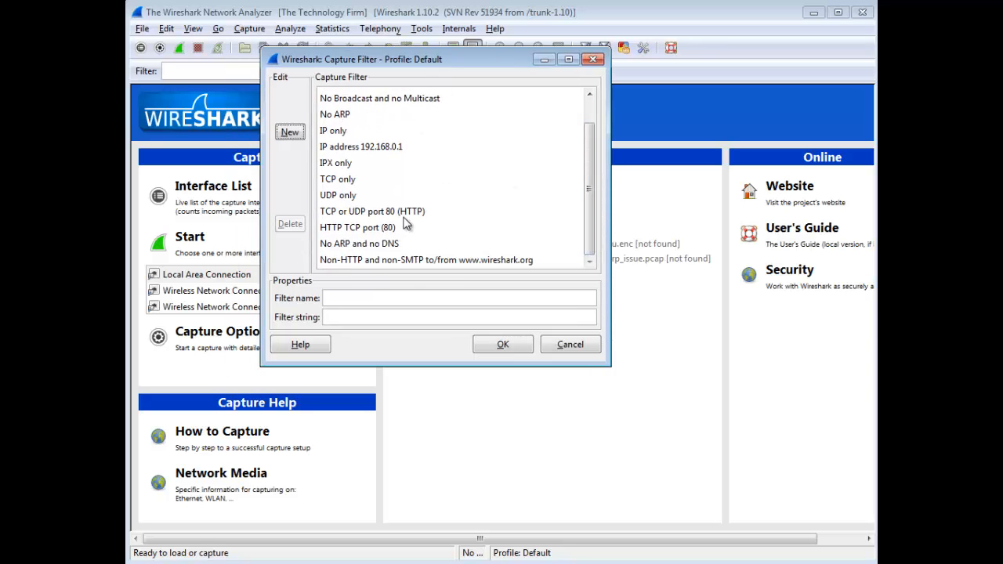
mouse_move(357, 162)
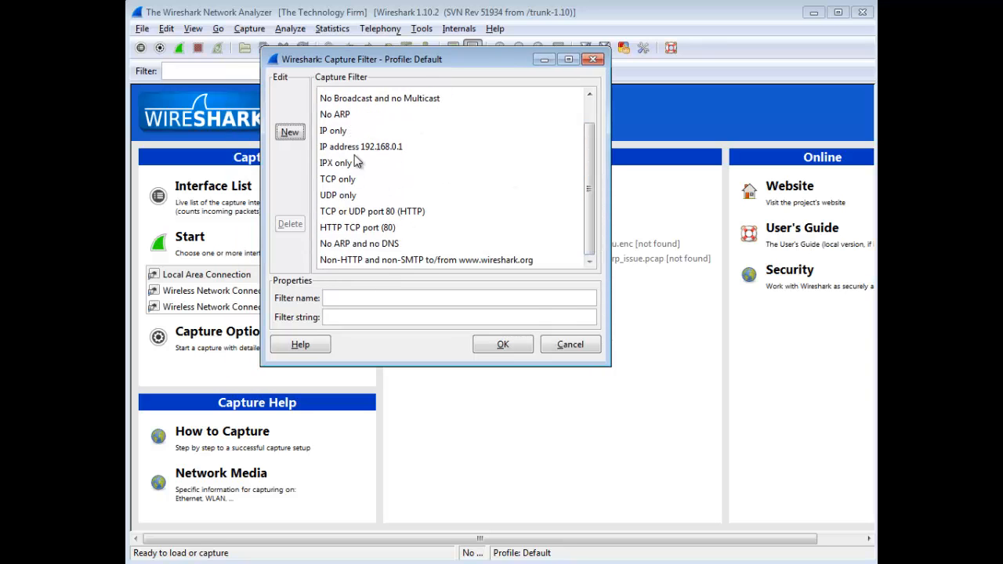
click(570, 345)
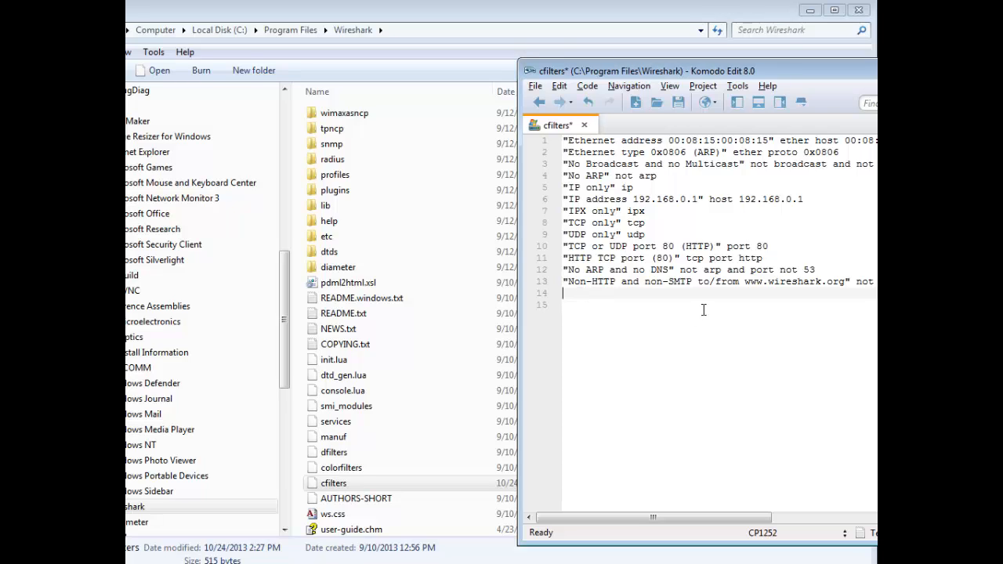
text(")
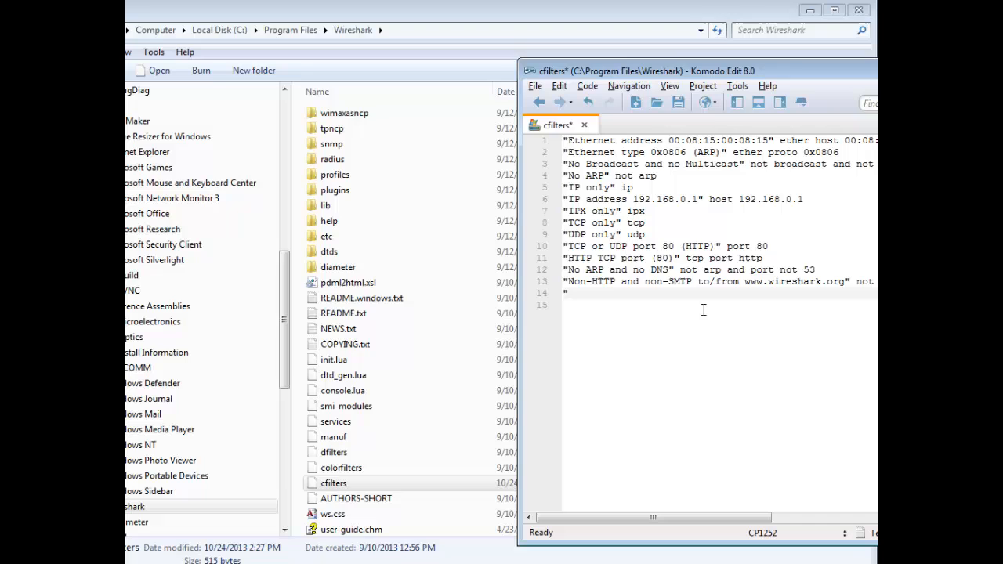
text("my)
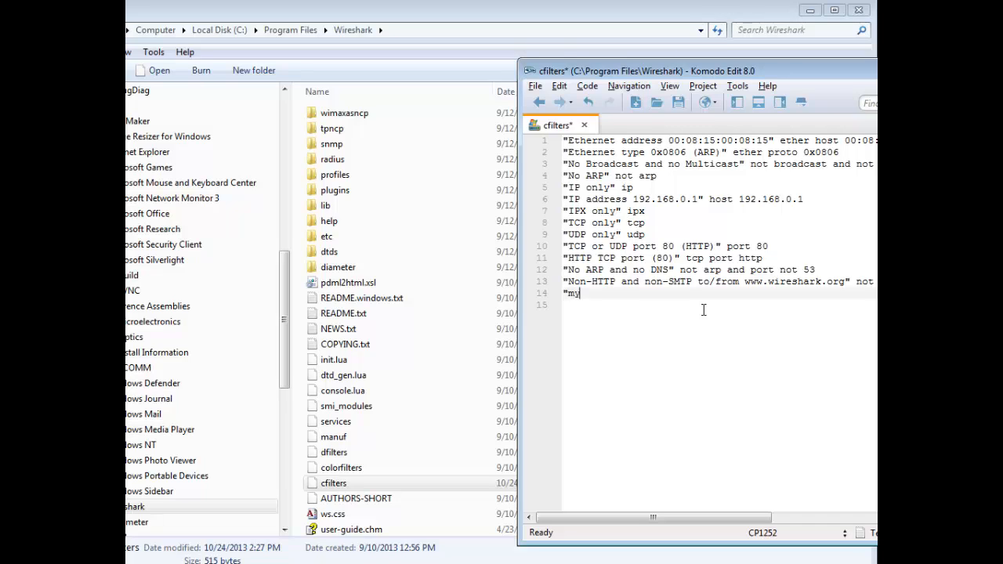
text(corp)
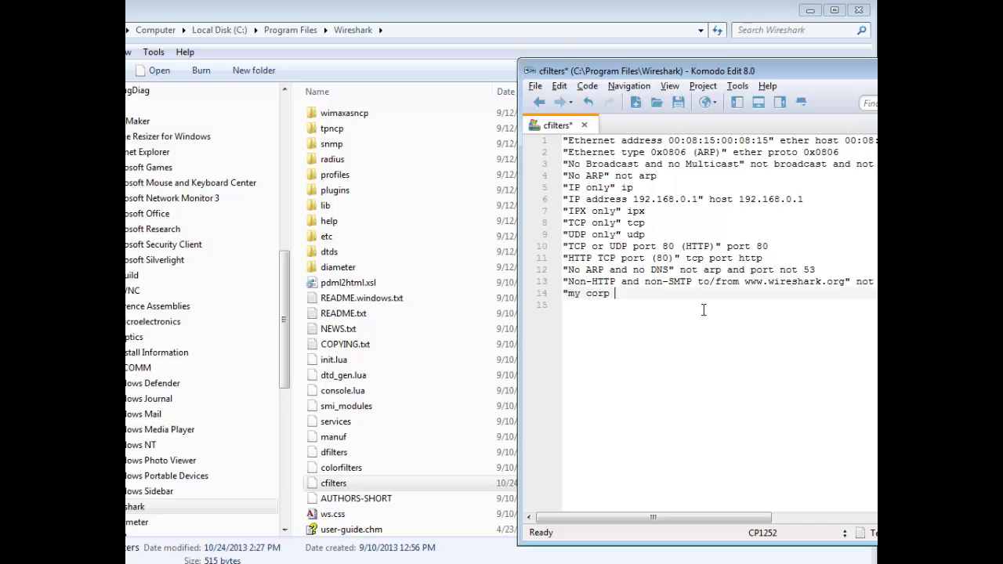
text(filter)
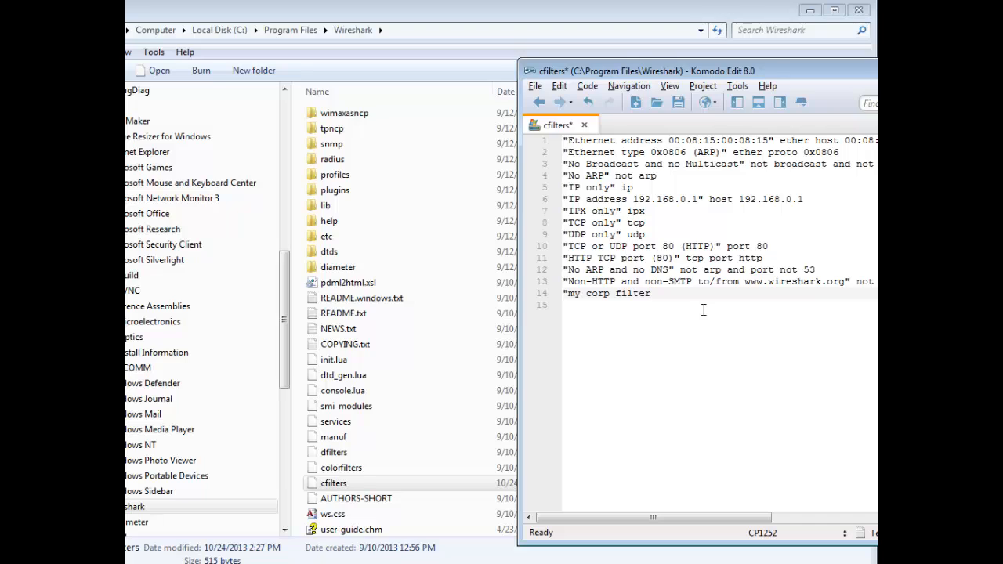
text(")
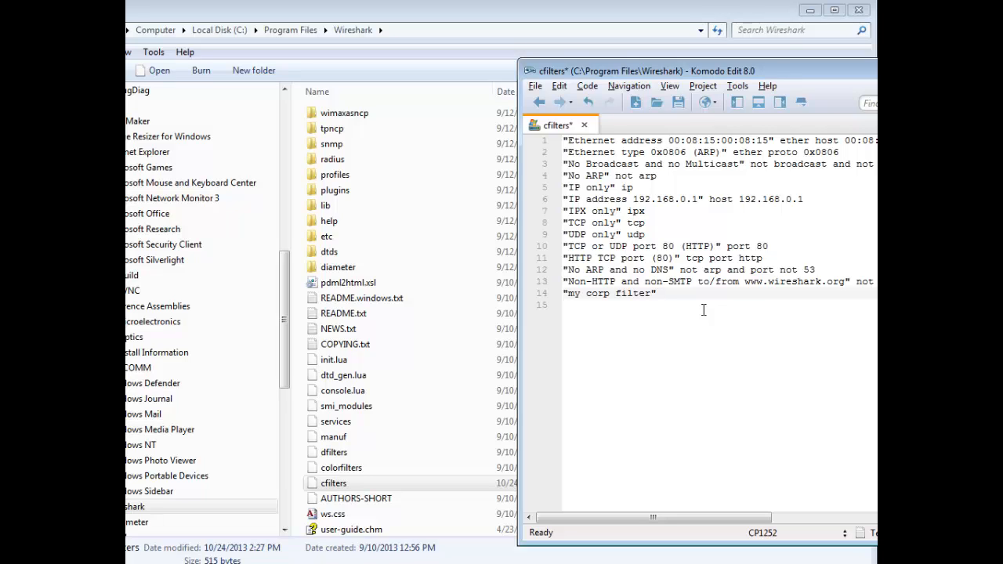
text(host)
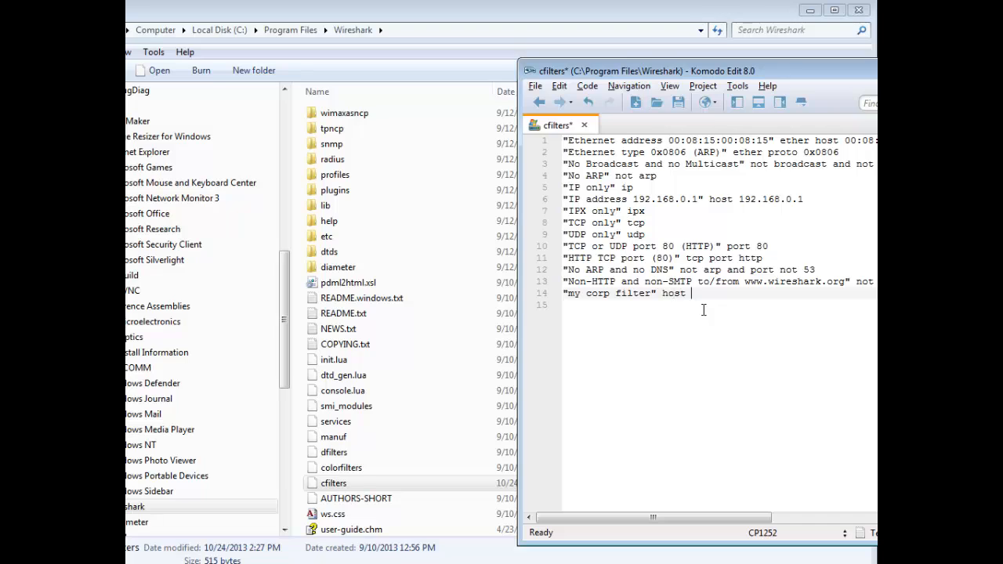
text(www.thetec)
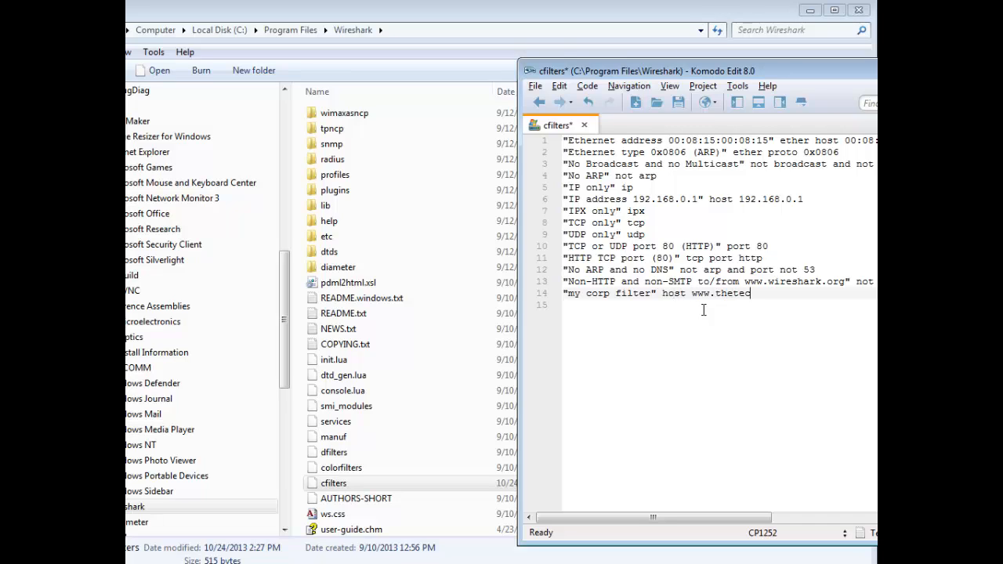
text(hfirm.com)
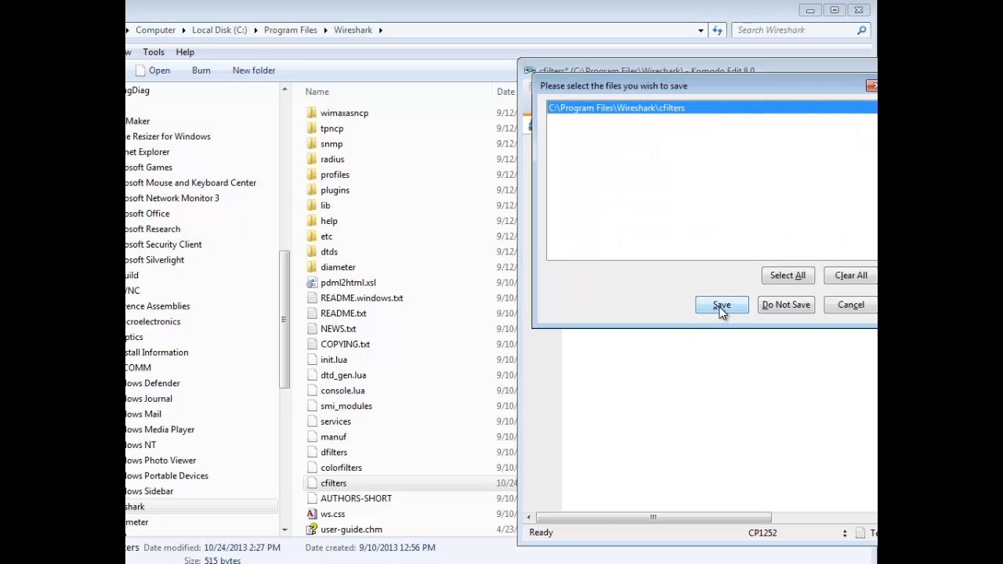
click(721, 304)
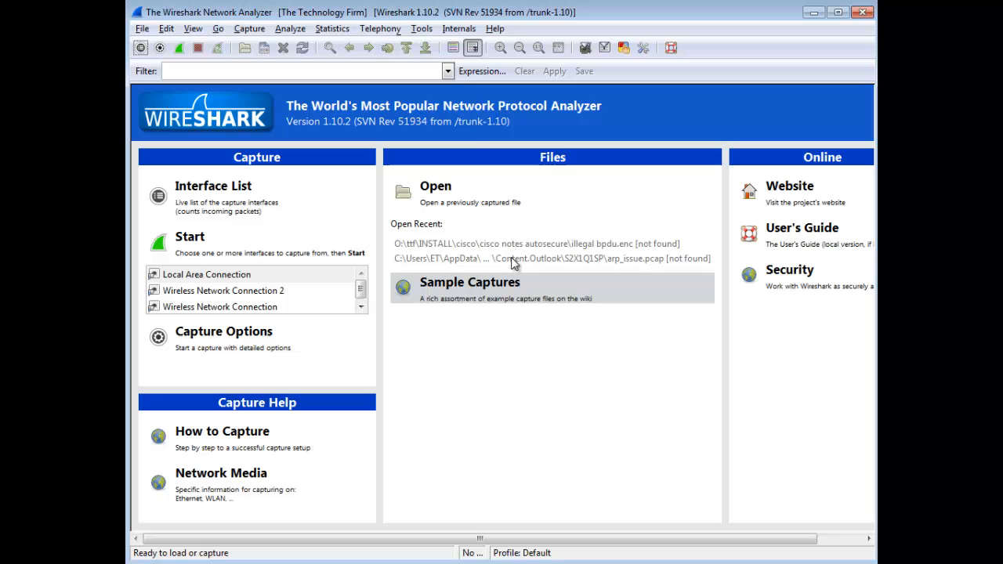
Step: Reopen Capture Filters and scroll to the new my corp filter entry at the bottom
click(249, 28)
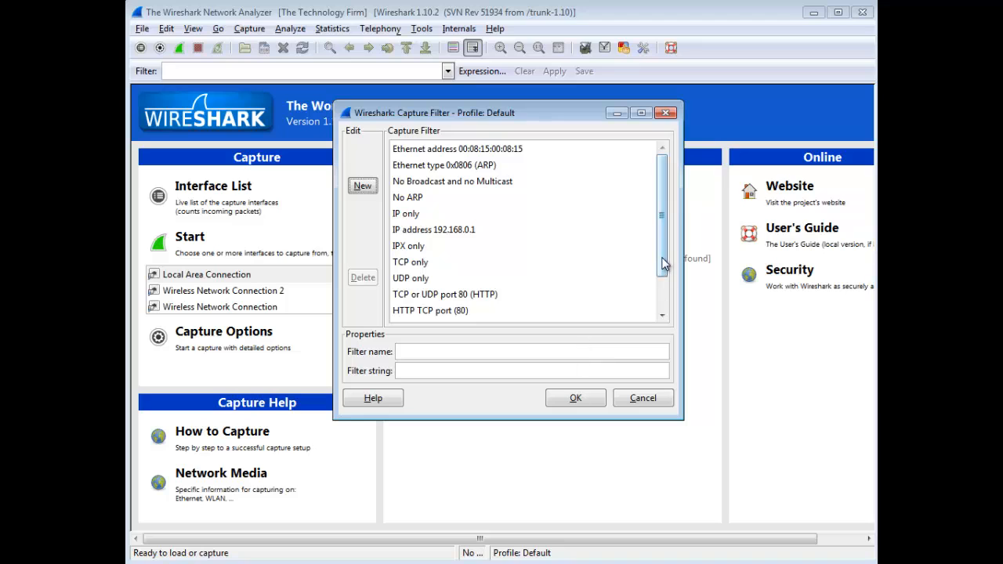
scroll(down, 3)
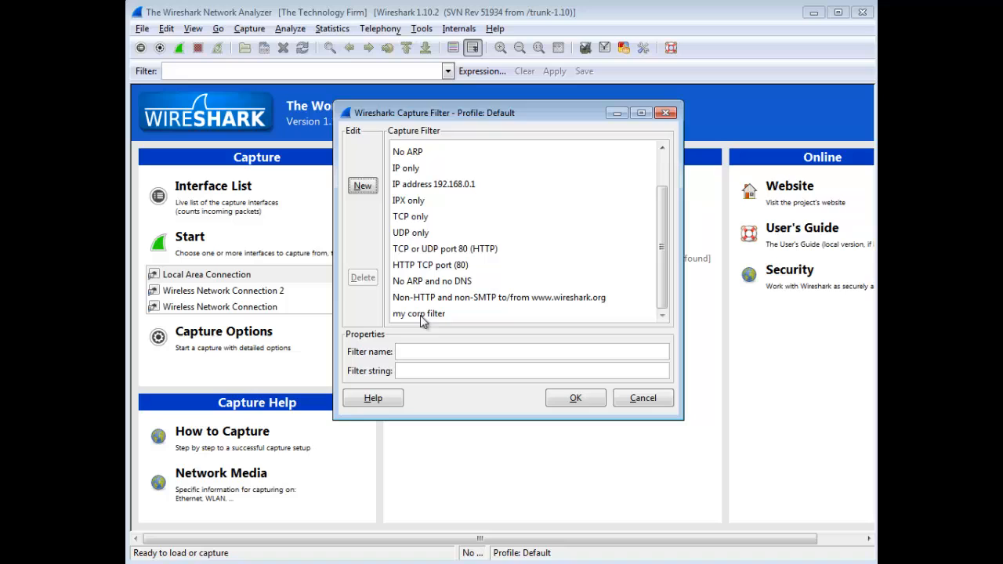
mouse_move(423, 323)
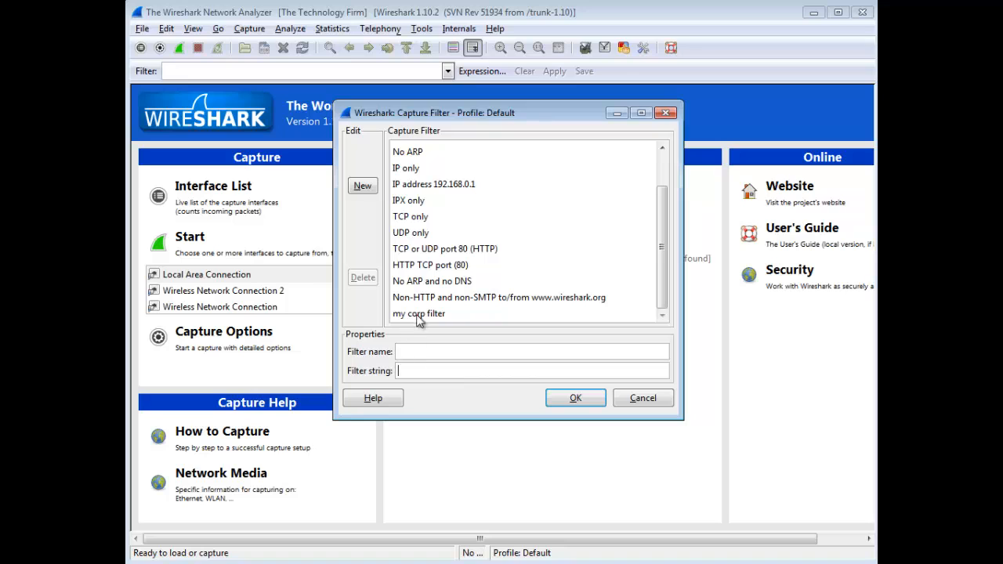
mouse_move(436, 321)
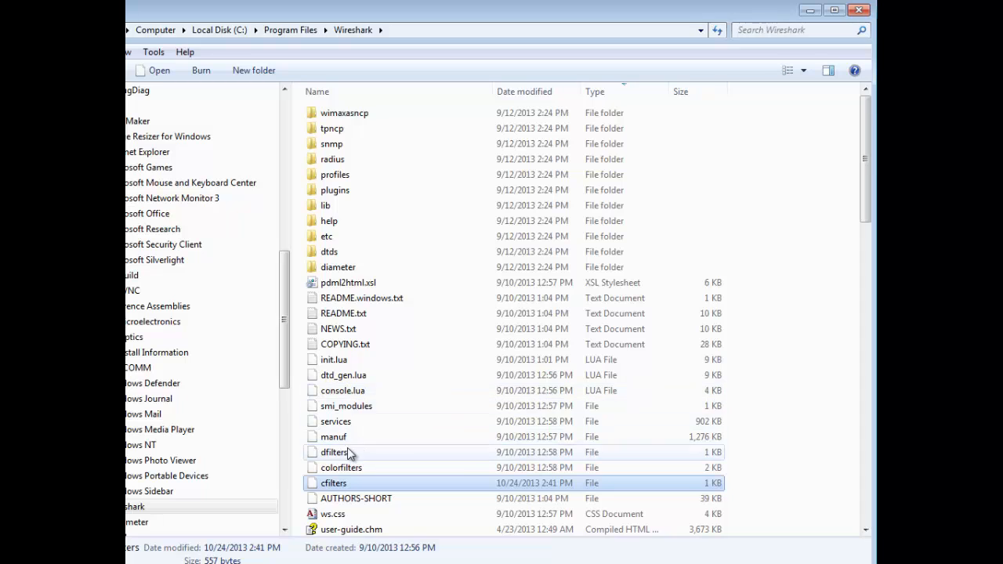
click(336, 451)
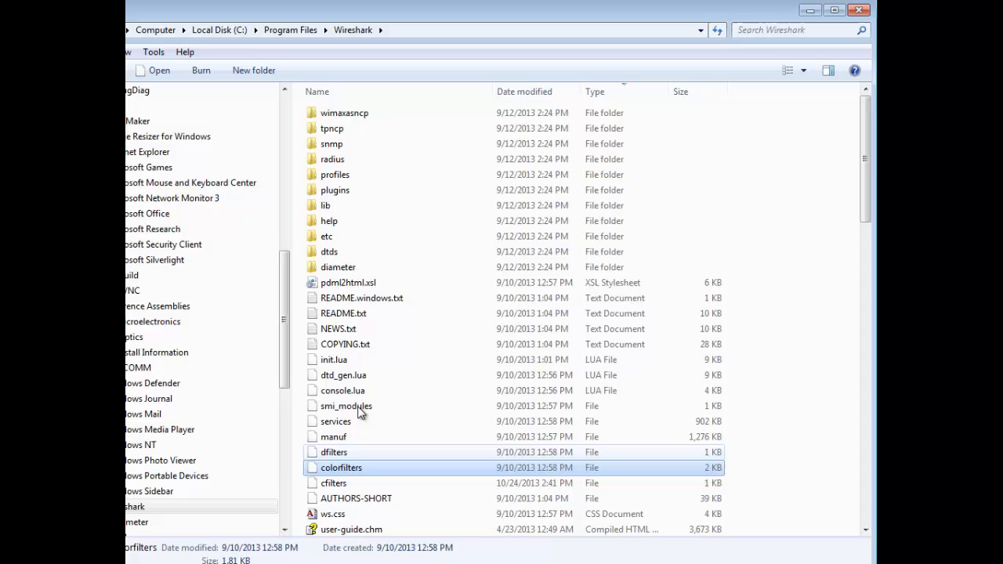
mouse_move(344, 467)
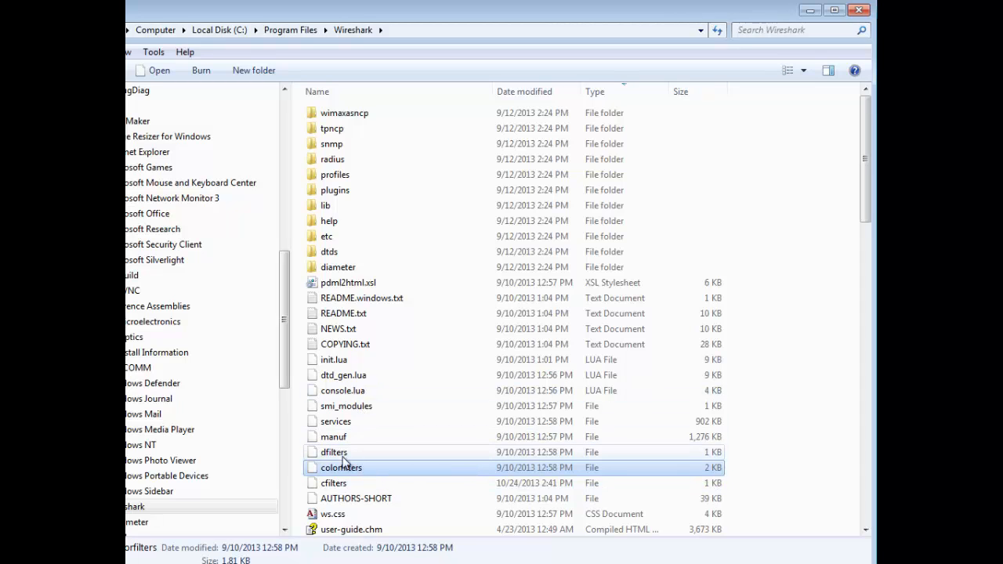
click(332, 483)
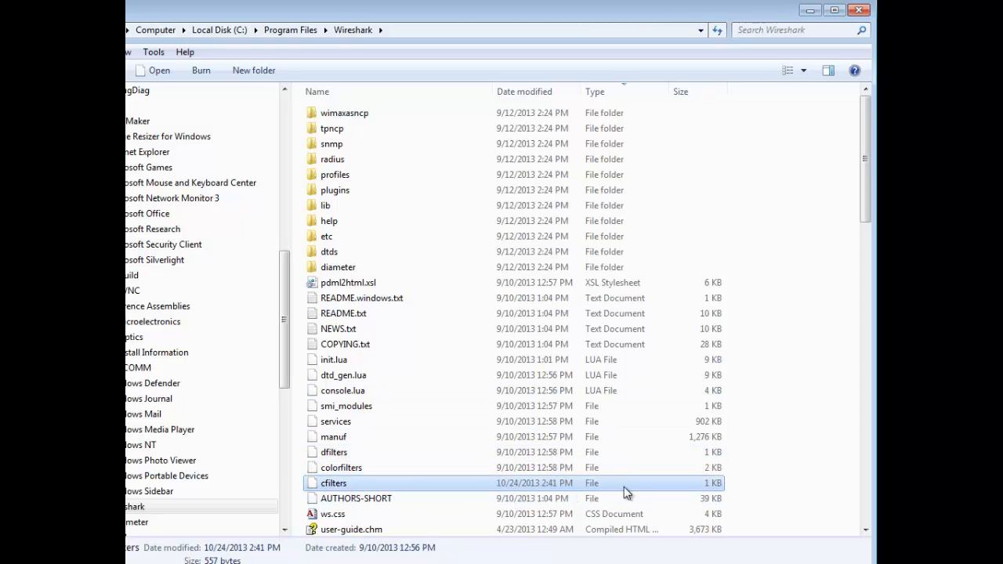
mouse_move(321, 483)
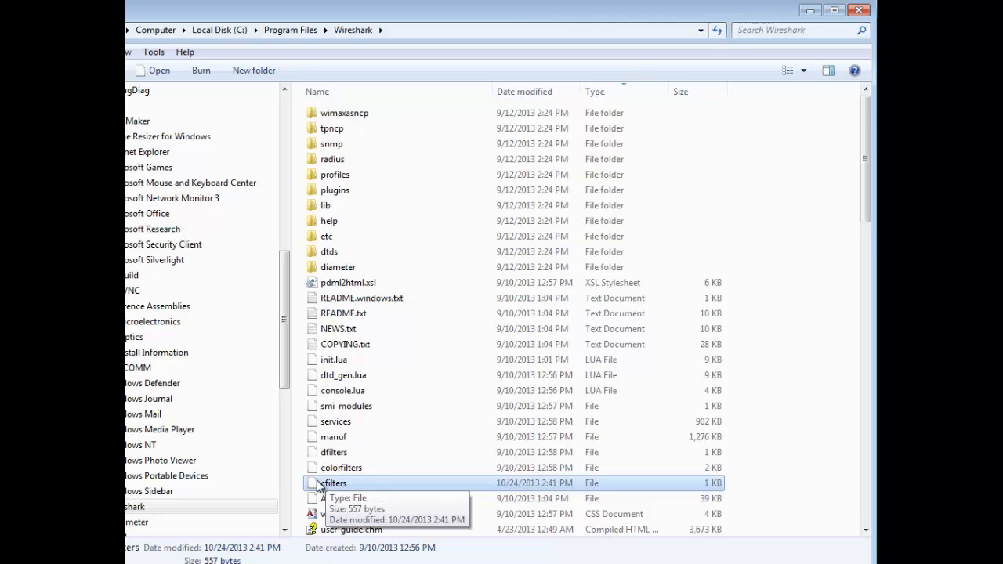